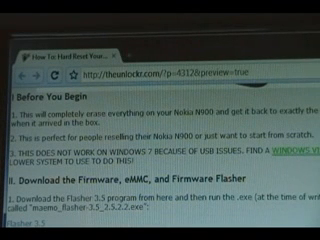
- Scroll the restricted Maemo downloads page down to the Maemo Flasher 3.5 and N900 eMMC entries
scroll("down", 3)
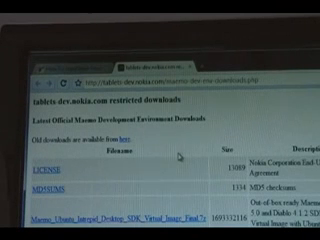
scroll("down", 3)
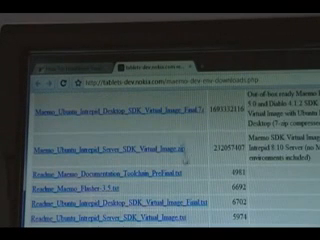
scroll("down", 3)
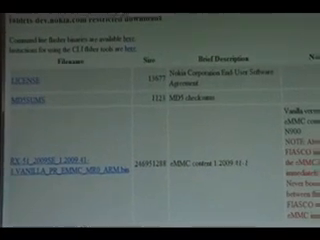
- Scroll to the RX-51 eMMC and combined firmware .bin links and download both images
scroll("down", 3)
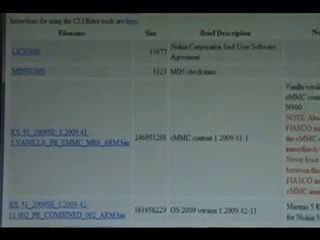
scroll("down", 3)
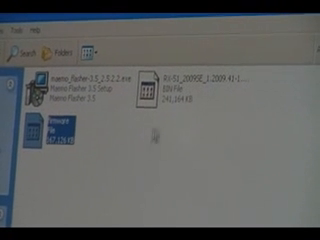
- Select the eMMC .bin file beside the renamed 'firmware' image
left_click(185, 85)
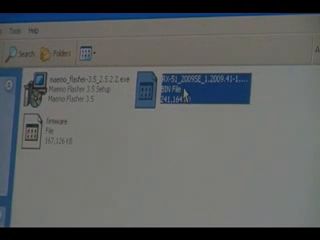